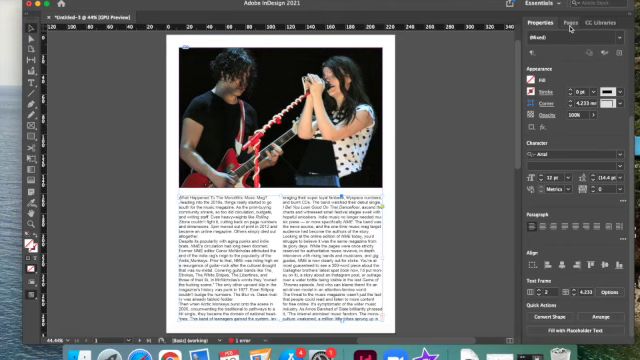
# Step: Add a pages 2–3 spread and thread the overflowing article text onto page 2
pyautogui.click(570, 20)
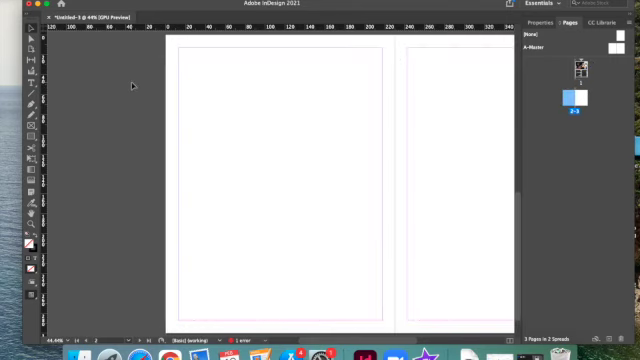
pyautogui.moveTo(128, 92)
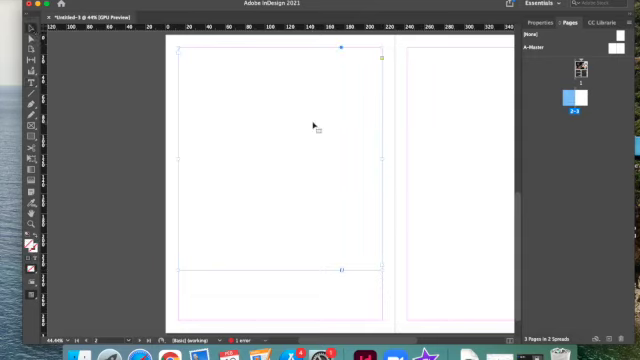
pyautogui.moveTo(392, 137)
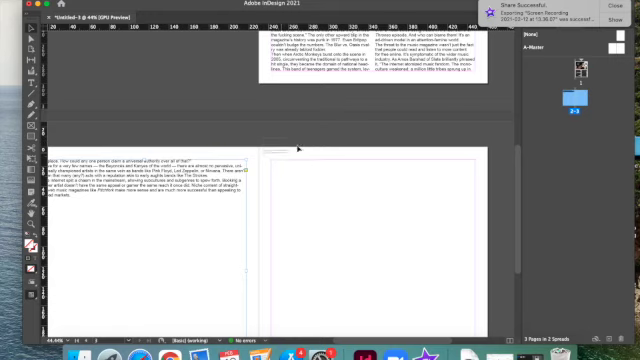
# Step: Give page 2's threaded article text frame 2 columns
pyautogui.scroll(3)
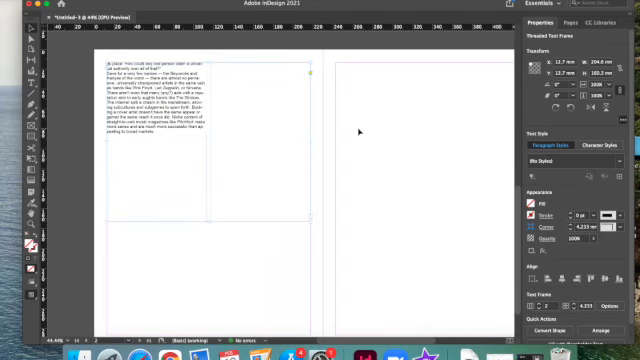
# Step: Cut the headline line so page 1's article opens with 'Heading into the 2010s'
pyautogui.scroll(-3)
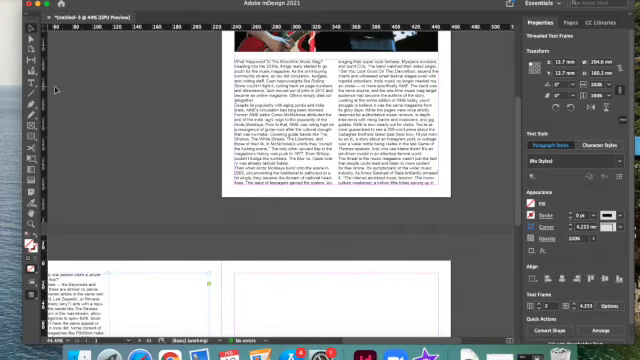
pyautogui.click(572, 18)
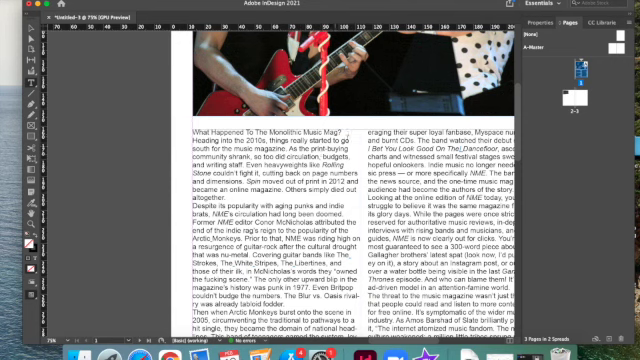
pyautogui.doubleClick(210, 146)
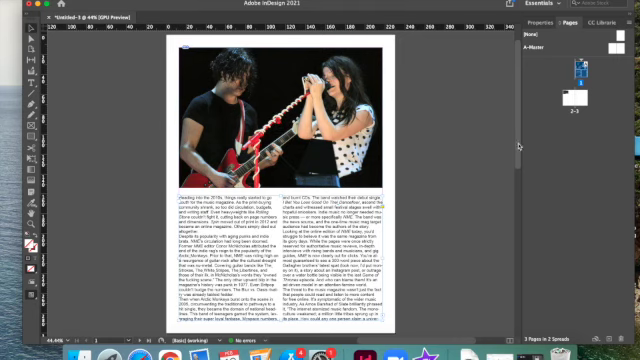
# Step: Lower the photo and article frames and draw an empty text frame at page 1's top
pyautogui.scroll(-3)
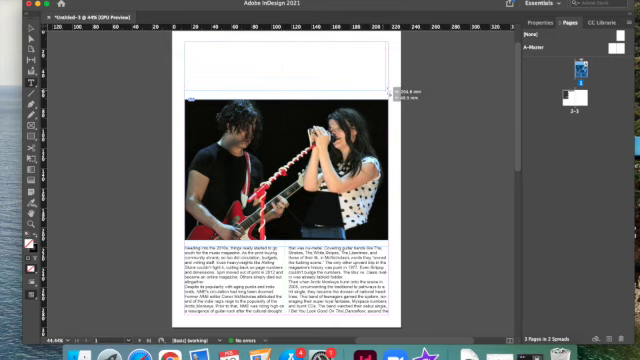
# Step: Paste 'What Happened To The Monolithic Music Mag?' into the top frame at 65 pt
pyautogui.click(290, 75)
pyautogui.write('What Happened To The Monolithic Music Mag?')
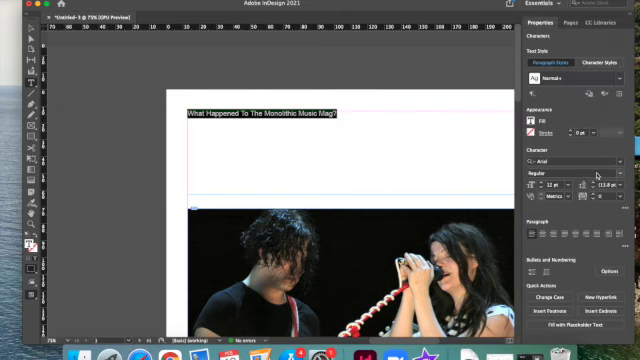
pyautogui.click(568, 185)
pyautogui.write('63')
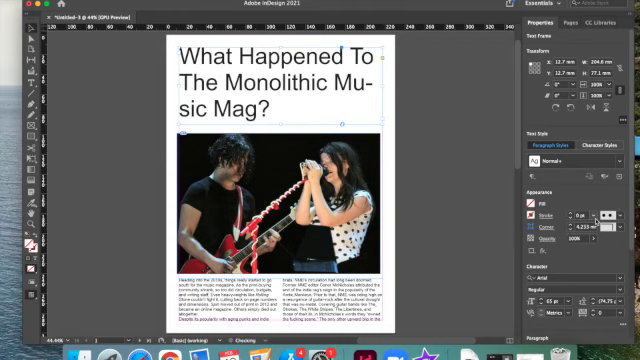
pyautogui.moveTo(298, 124)
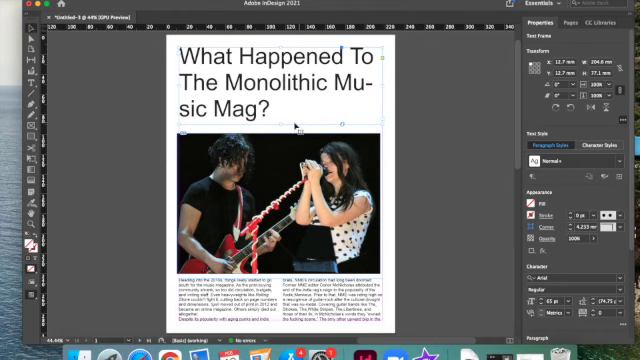
pyautogui.moveTo(297, 124)
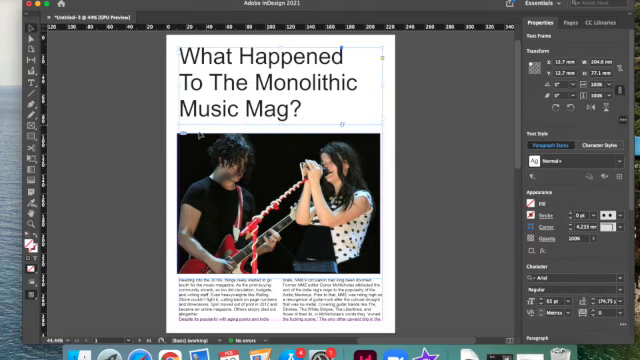
# Step: Nudge the photo up and adjust the threaded article frame beneath it
pyautogui.click(270, 200)
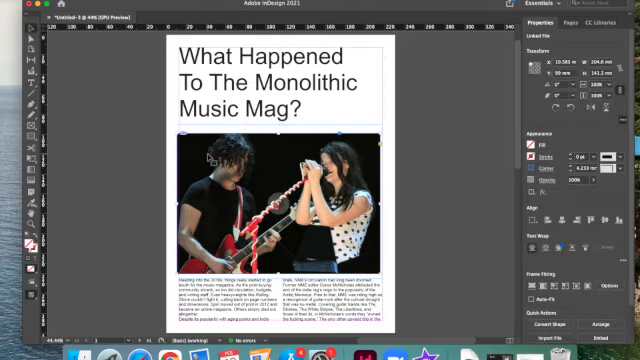
pyautogui.click(280, 200)
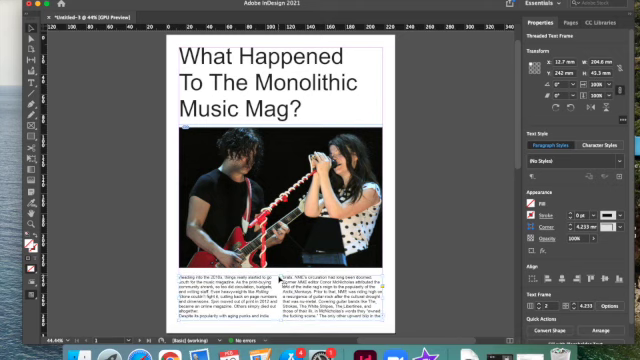
pyautogui.scroll(-3)
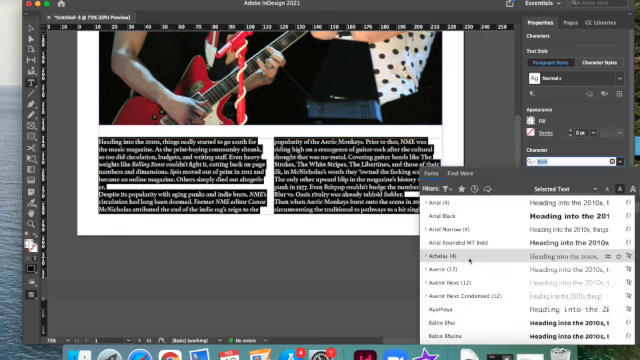
# Step: Browse the Font dropdown list for a new body-text typeface
pyautogui.scroll(-3)
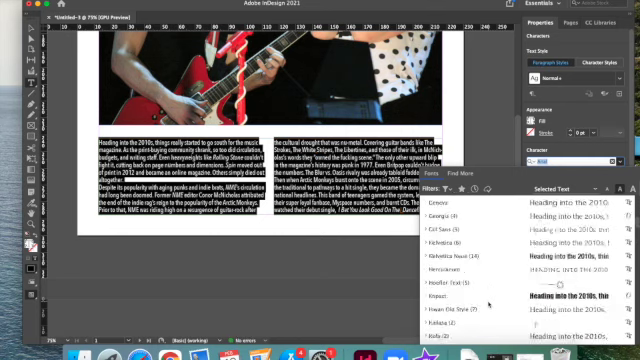
pyautogui.scroll(-3)
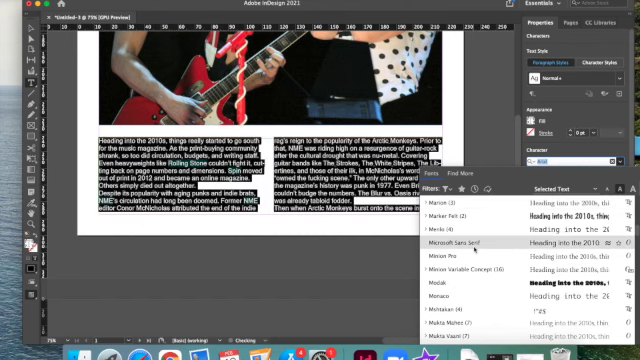
pyautogui.scroll(3)
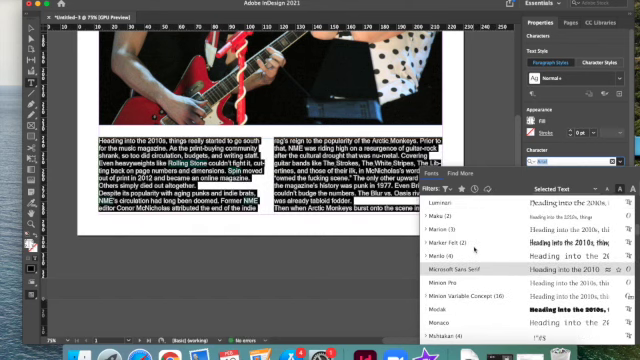
pyautogui.scroll(-3)
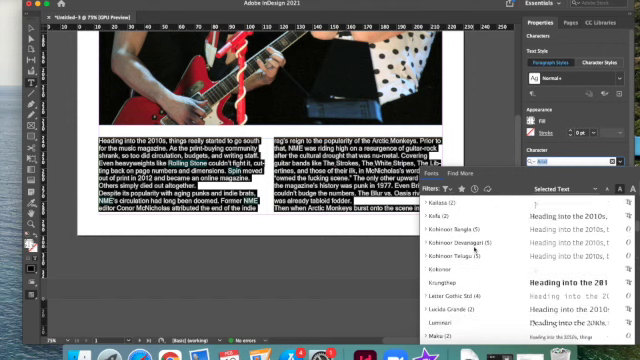
pyautogui.scroll(3)
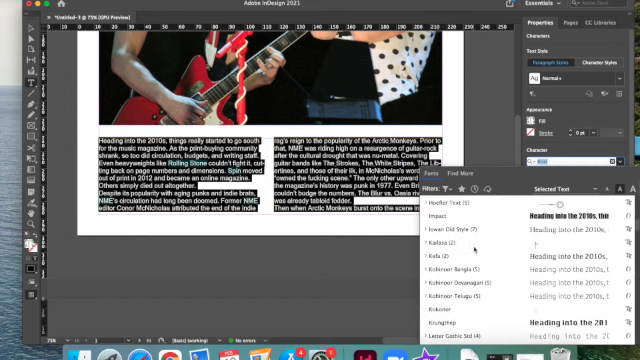
pyautogui.scroll(-3)
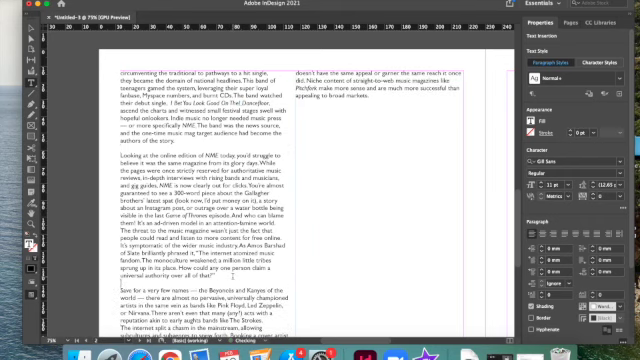
# Step: Set the body text to Gill Sans Regular, 11 pt, and review the paragraphs
pyautogui.scroll(-3)
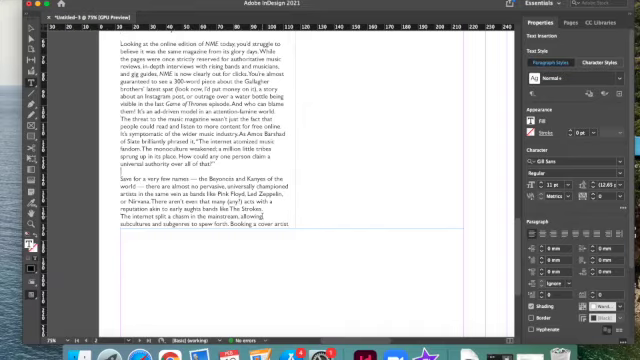
pyautogui.scroll(3)
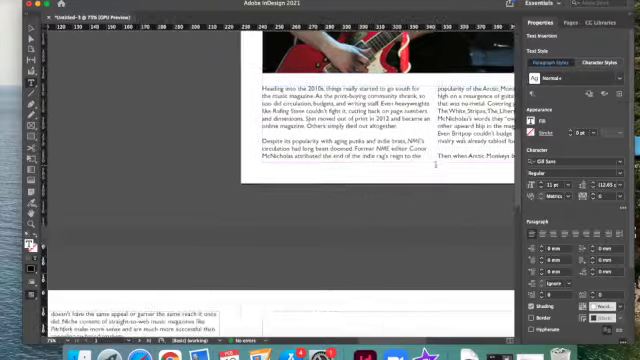
# Step: Scroll back to page 1's photo and two-column article
pyautogui.scroll(-3)
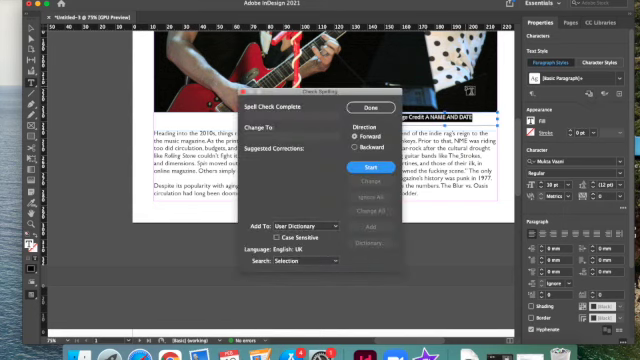
# Step: Close the finished spell check and bring up Type > Character for the image credit
pyautogui.click(369, 108)
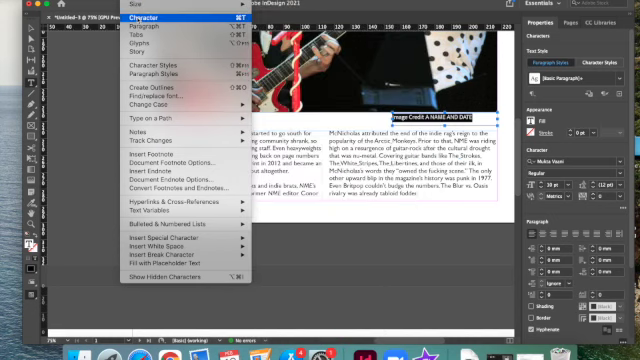
pyautogui.click(134, 18)
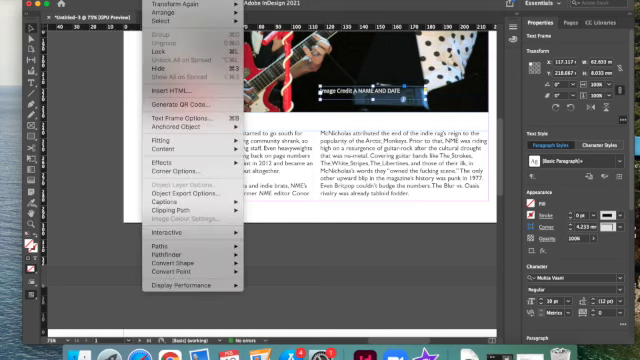
pyautogui.moveTo(172, 92)
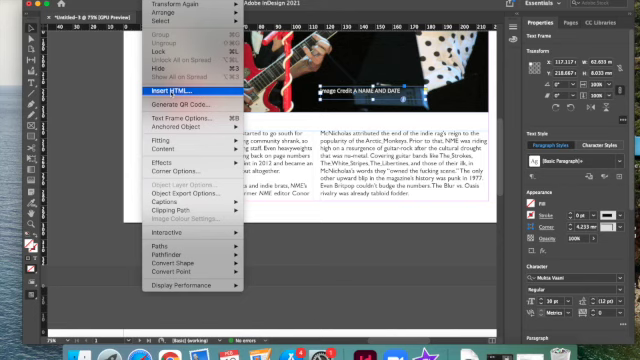
pyautogui.moveTo(178, 160)
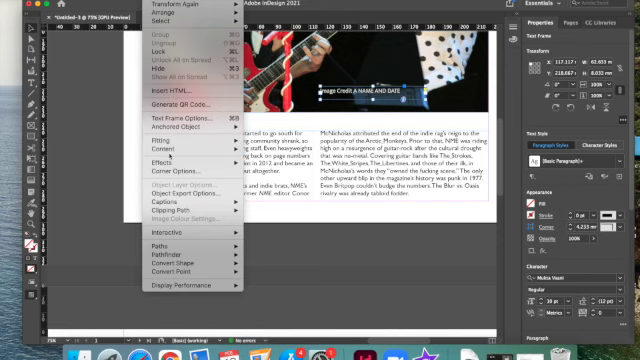
pyautogui.moveTo(175, 160)
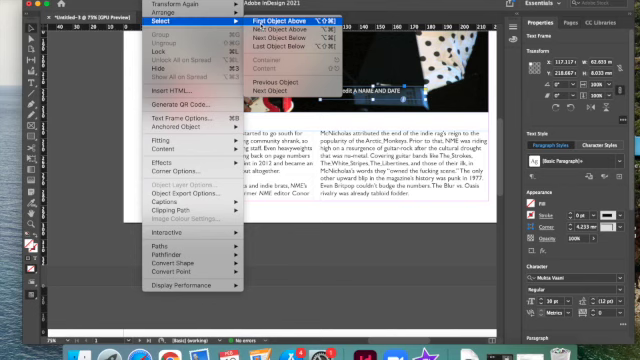
pyautogui.moveTo(290, 37)
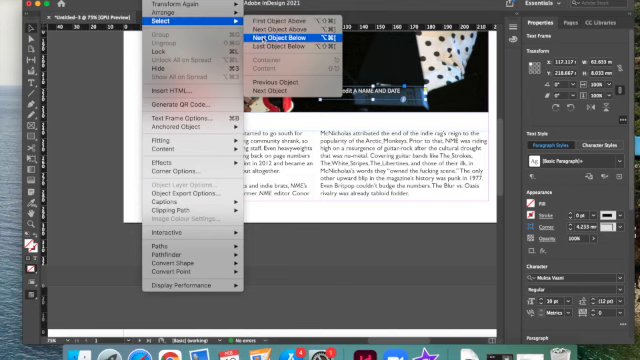
pyautogui.moveTo(170, 22)
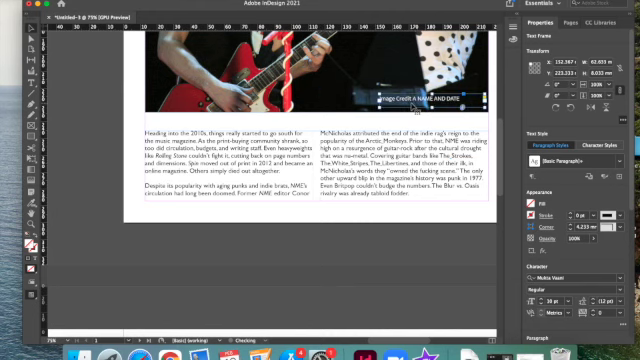
pyautogui.moveTo(324, 127)
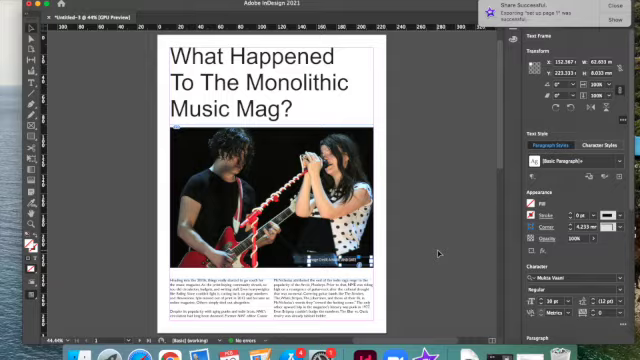
# Step: Scroll down to view page 2, where the continued article text sits
pyautogui.scroll(-3)
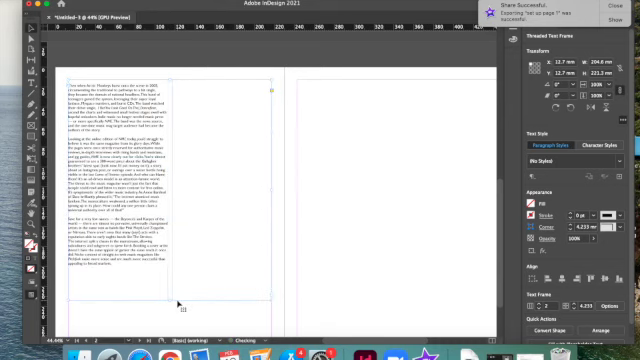
pyautogui.moveTo(293, 231)
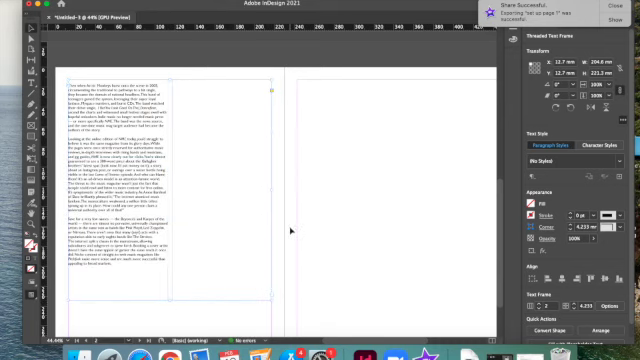